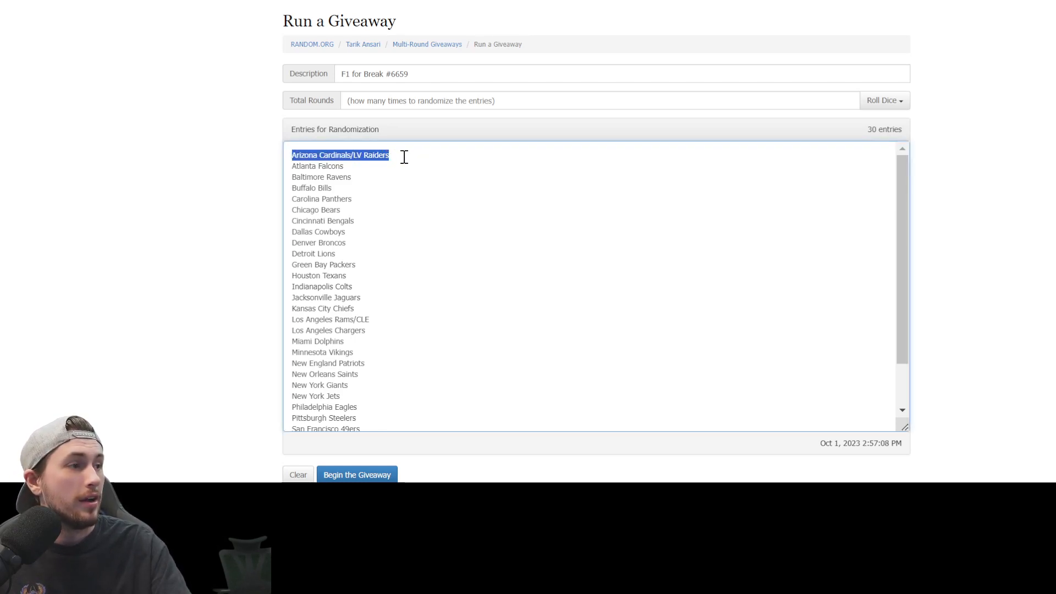
Roll 3d6 to set the 30-team giveaway's round count to 9.
key("ctrl+a")
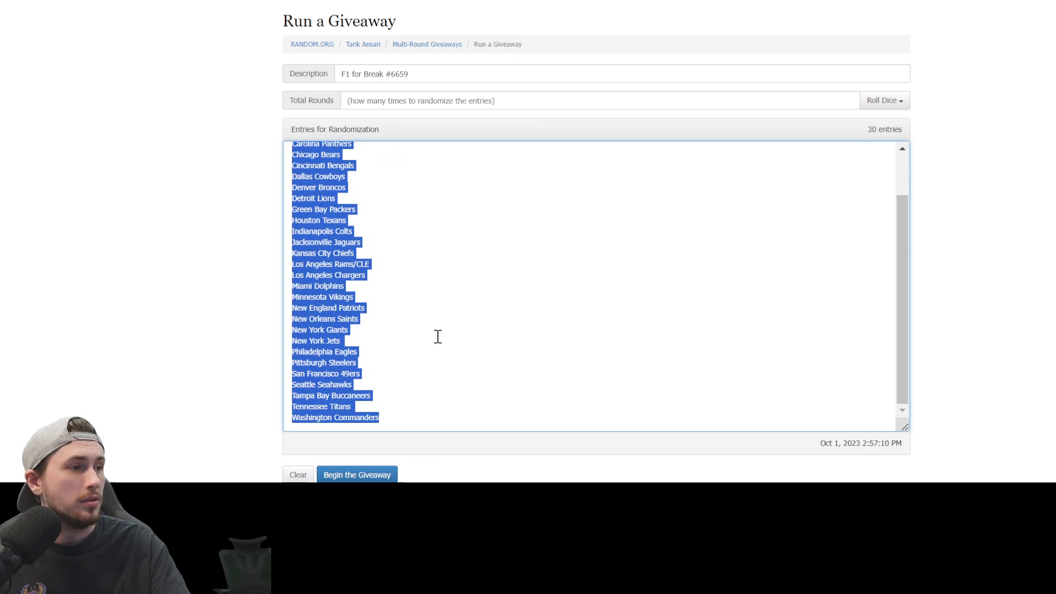
left_click(884, 100)
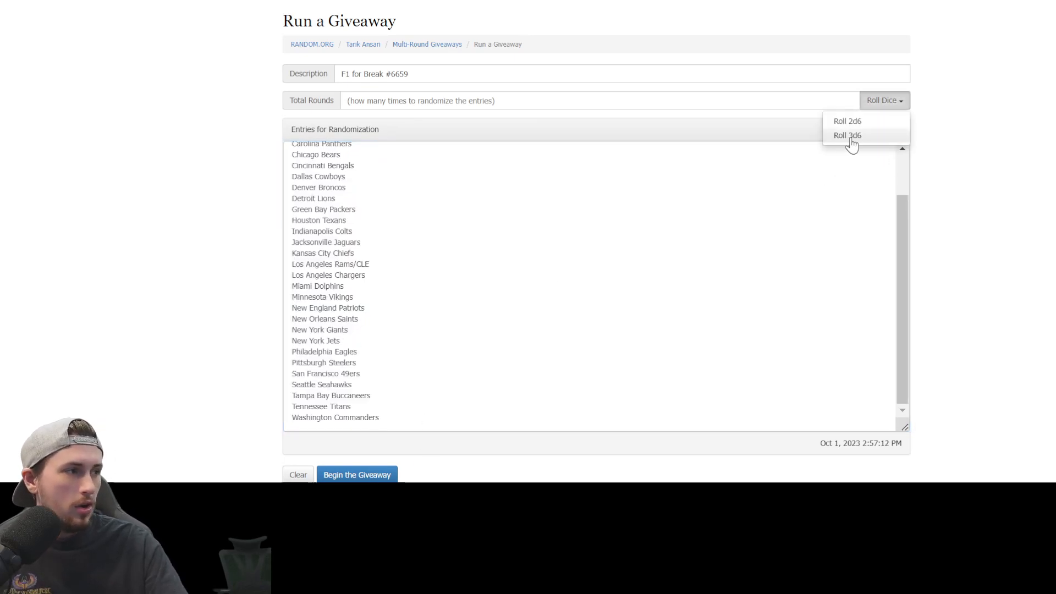
left_click(847, 135)
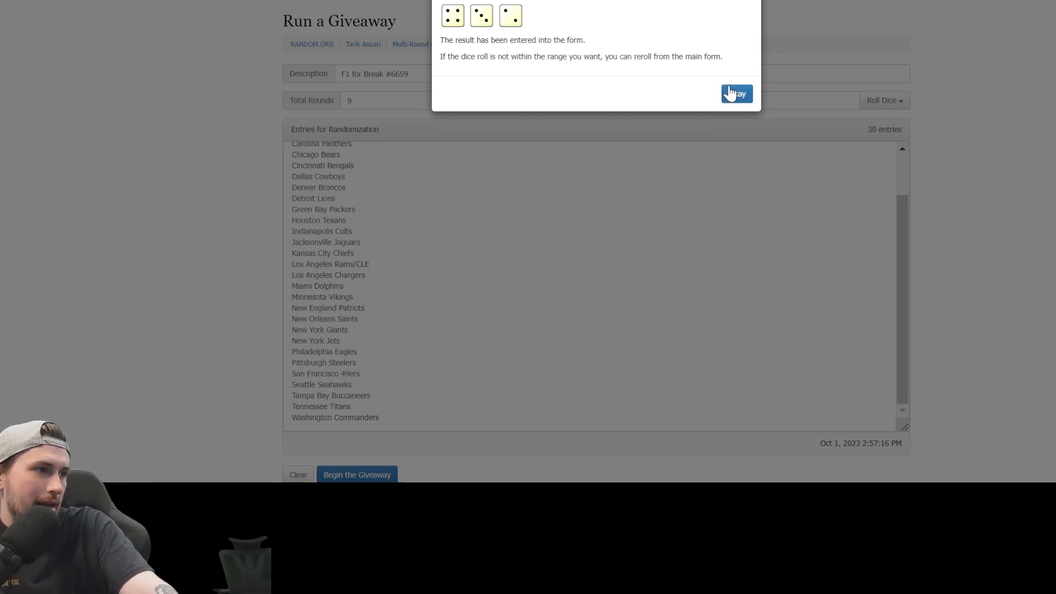
left_click(736, 93)
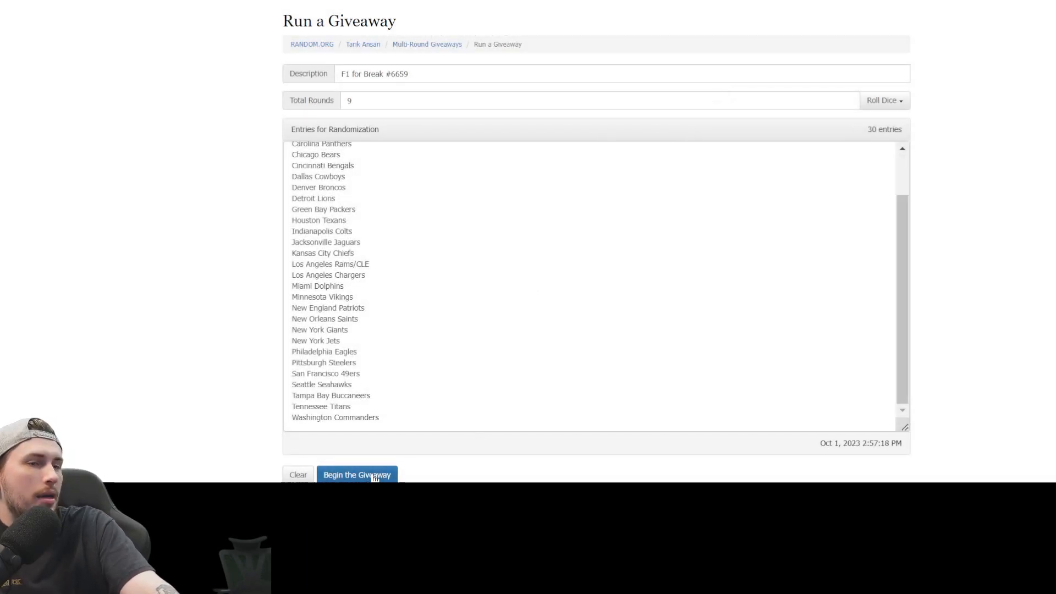
Begin the giveaway, confirm it, and advance through the first rounds.
left_click(357, 475)
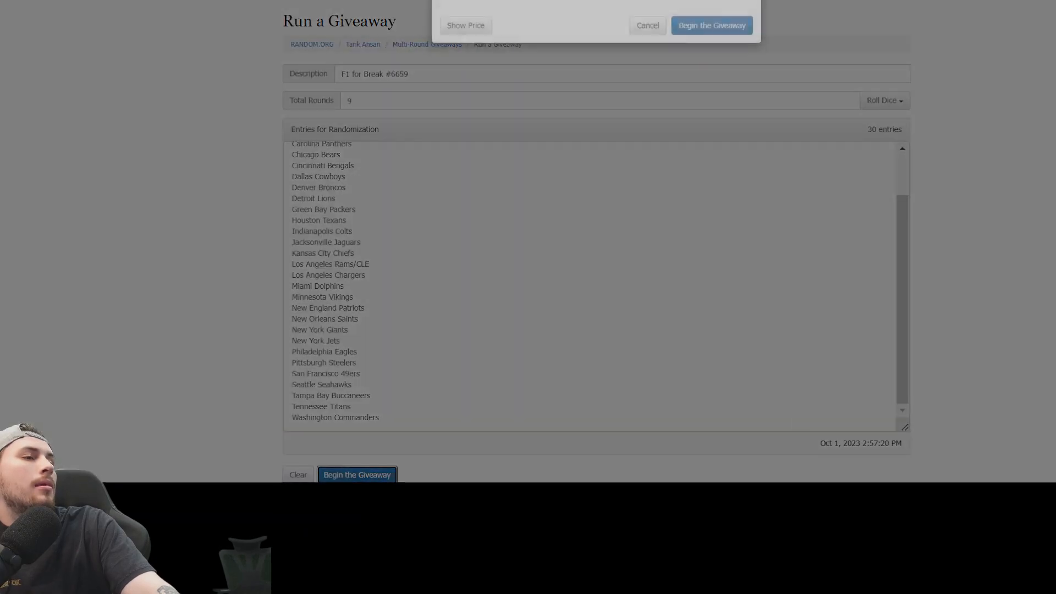
left_click(711, 25)
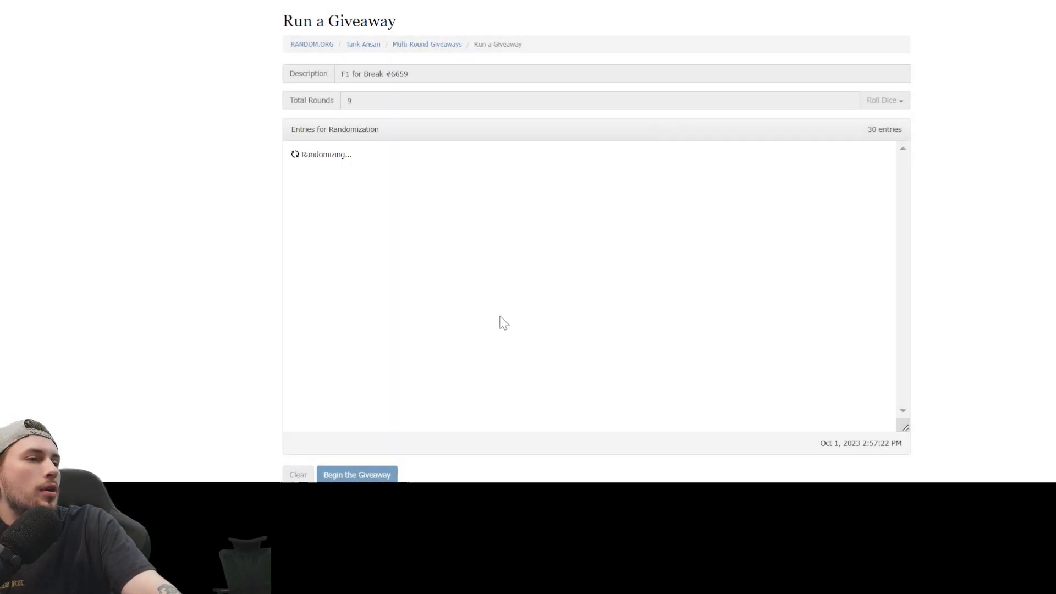
left_click(356, 474)
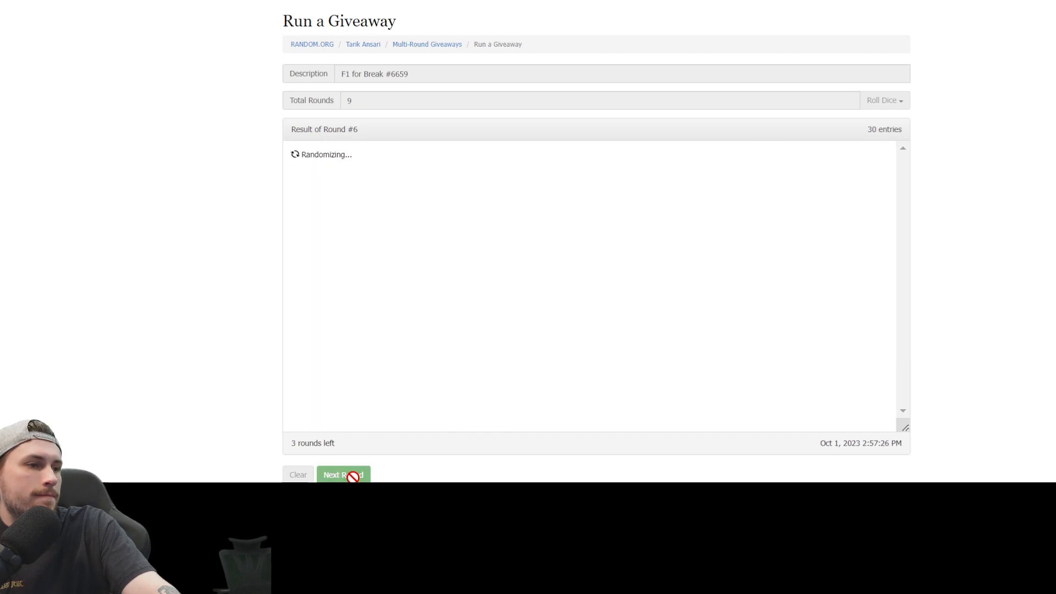
left_click(343, 475)
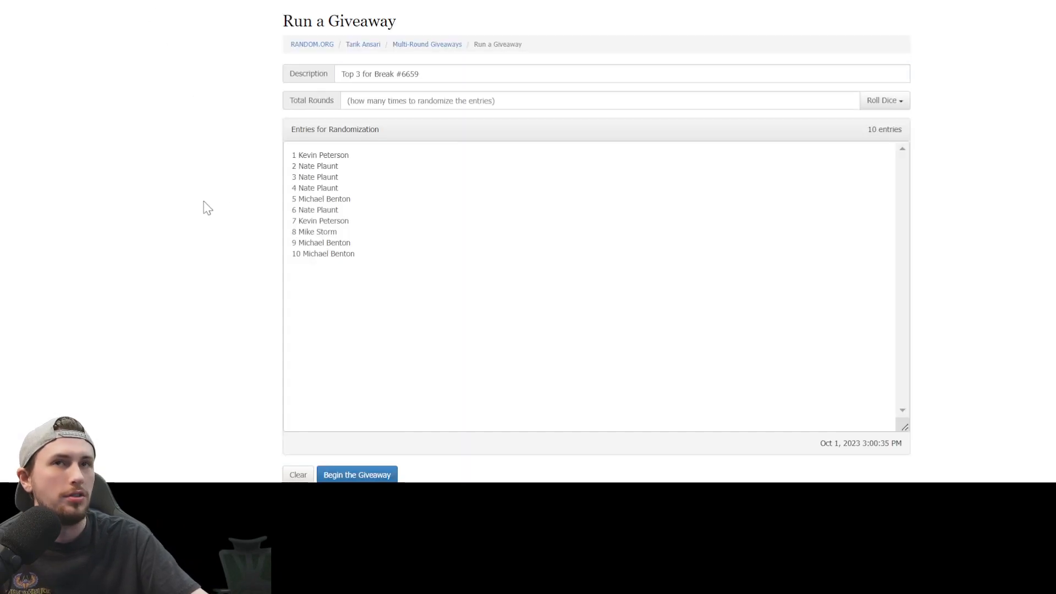
Re-roll 3d6 from a result of 4 to 13 rounds, then begin the Top 3 giveaway.
double_click(320, 155)
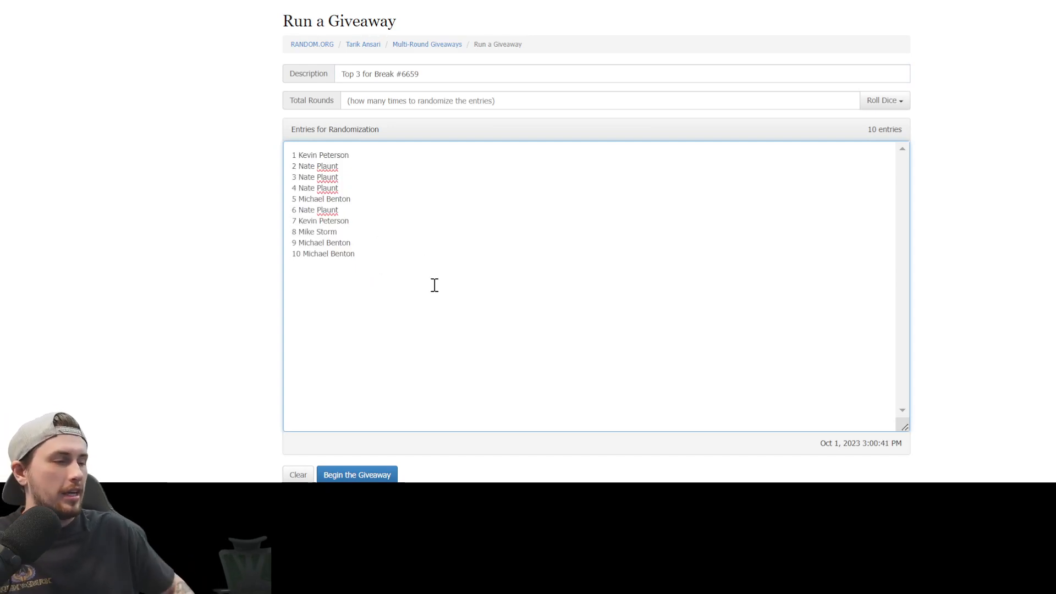
mouse_move(883, 99)
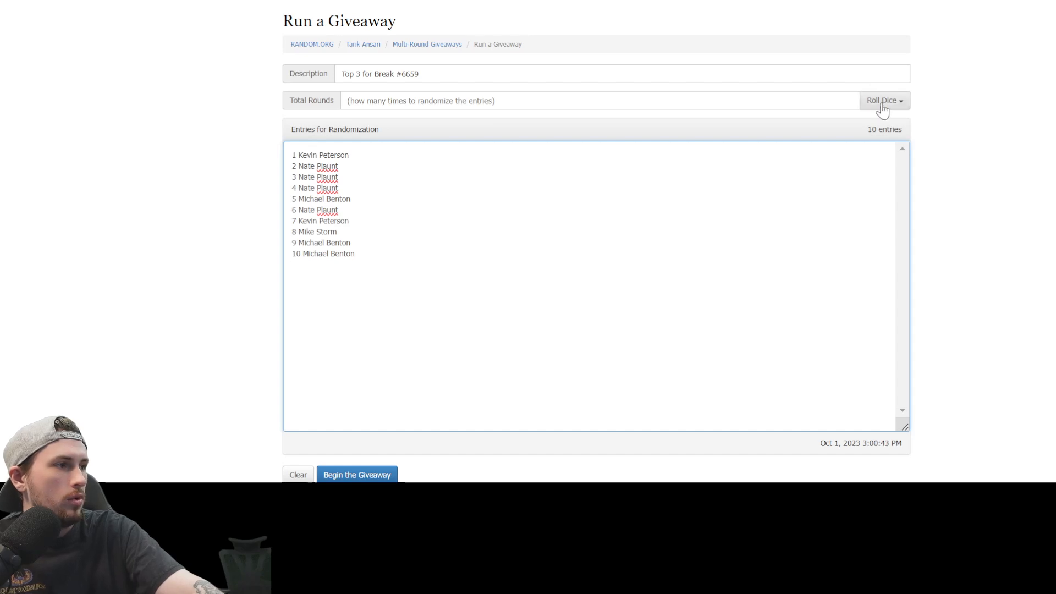
left_click(883, 100)
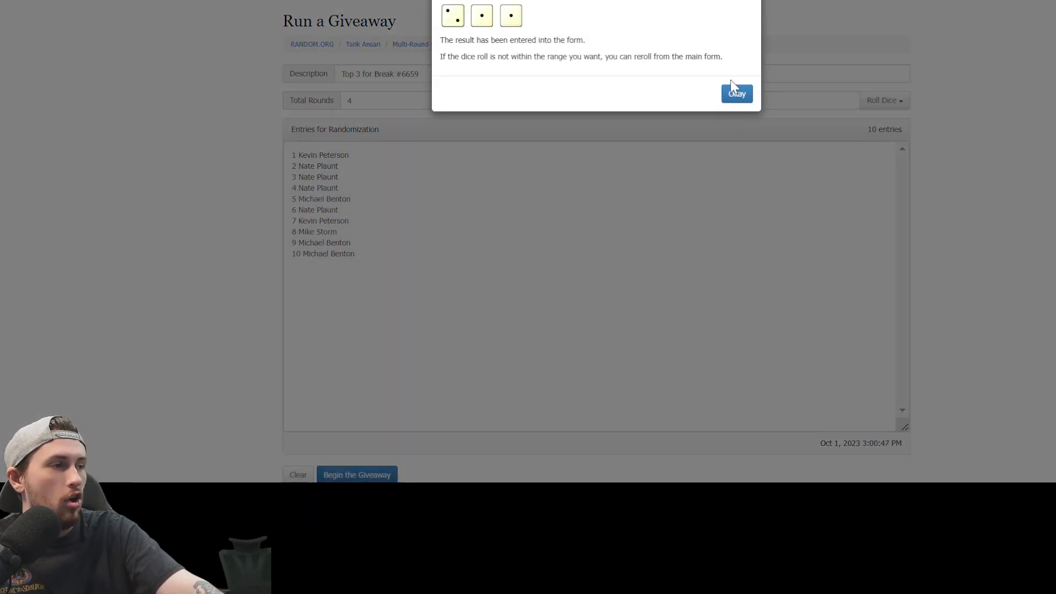
left_click(736, 93)
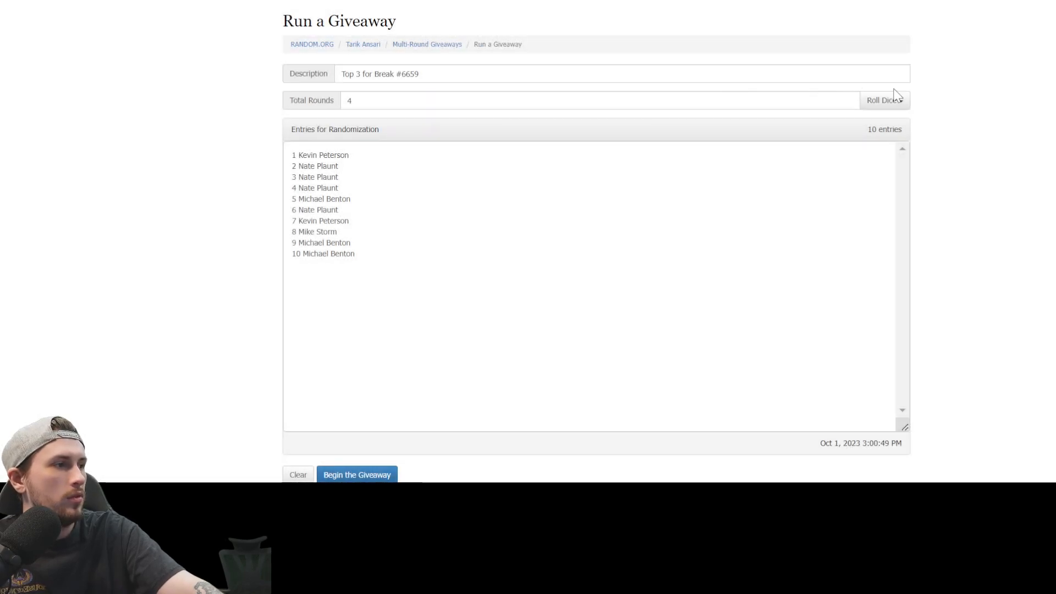
left_click(885, 100)
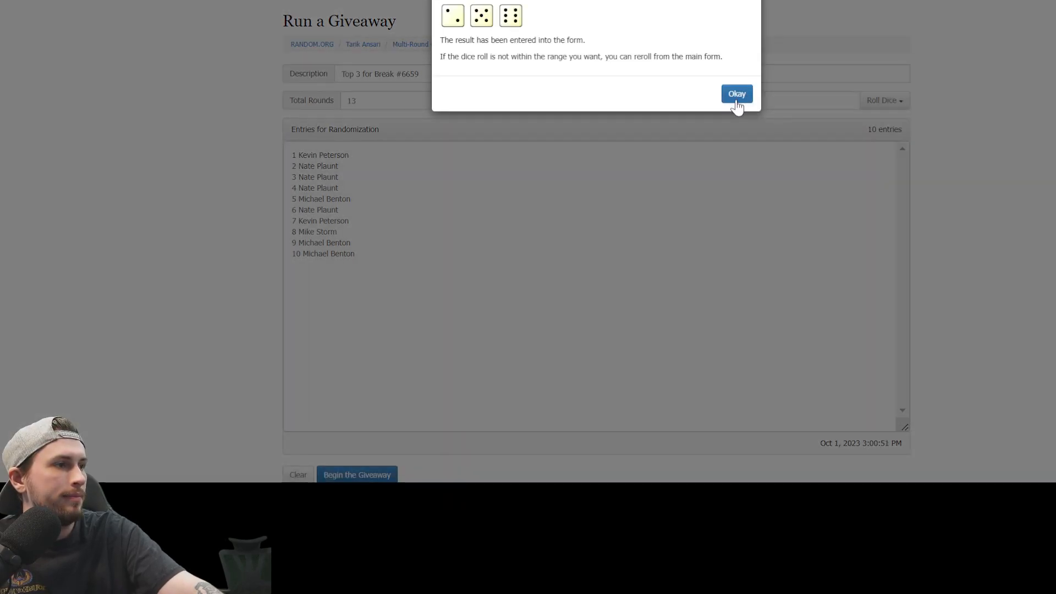
left_click(735, 94)
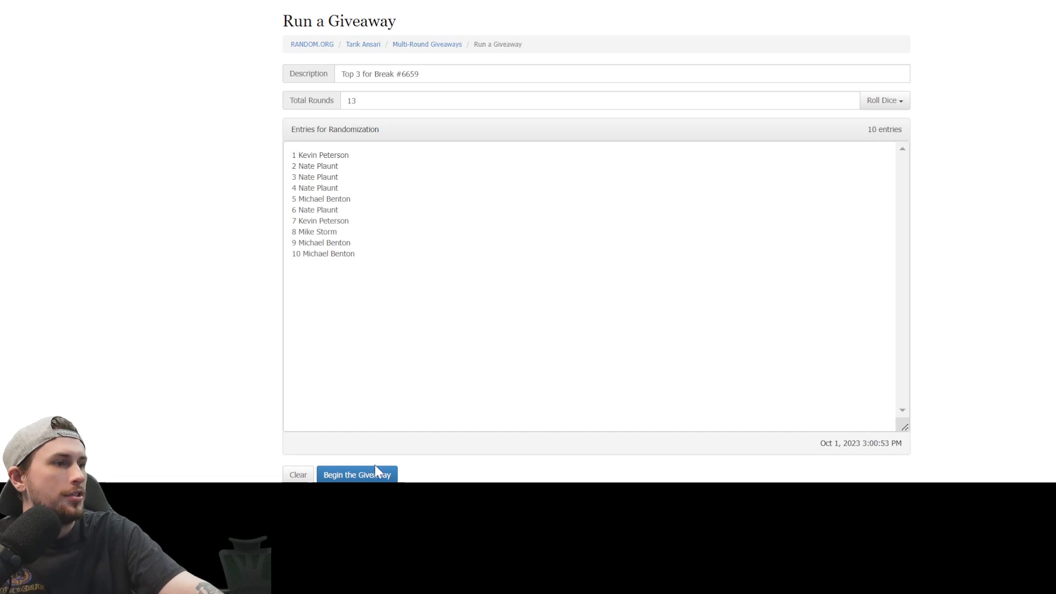
left_click(357, 474)
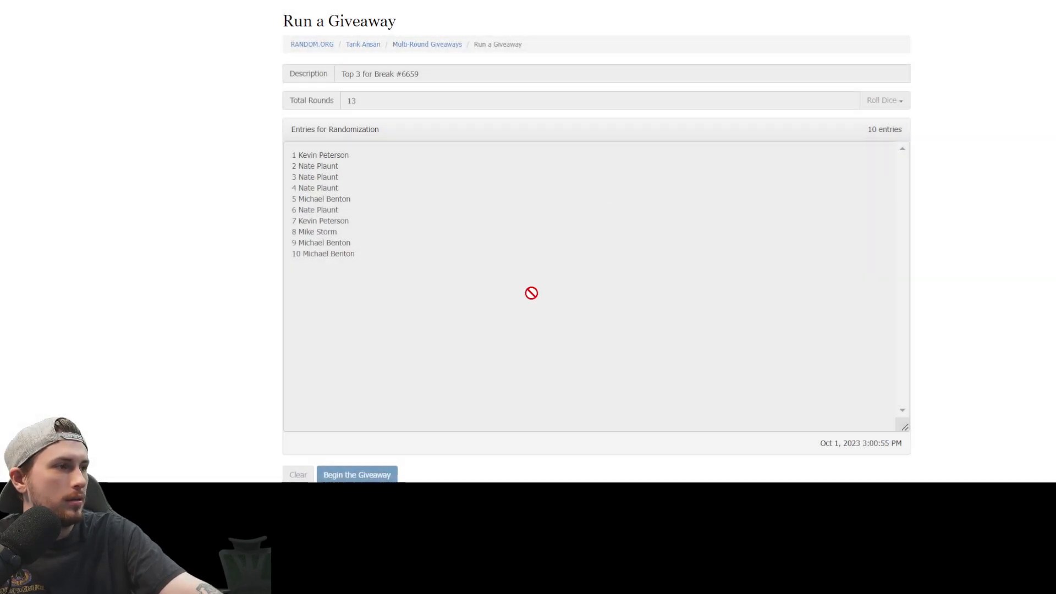
Confirm the start and click through the remaining rounds to the final round.
left_click(356, 475)
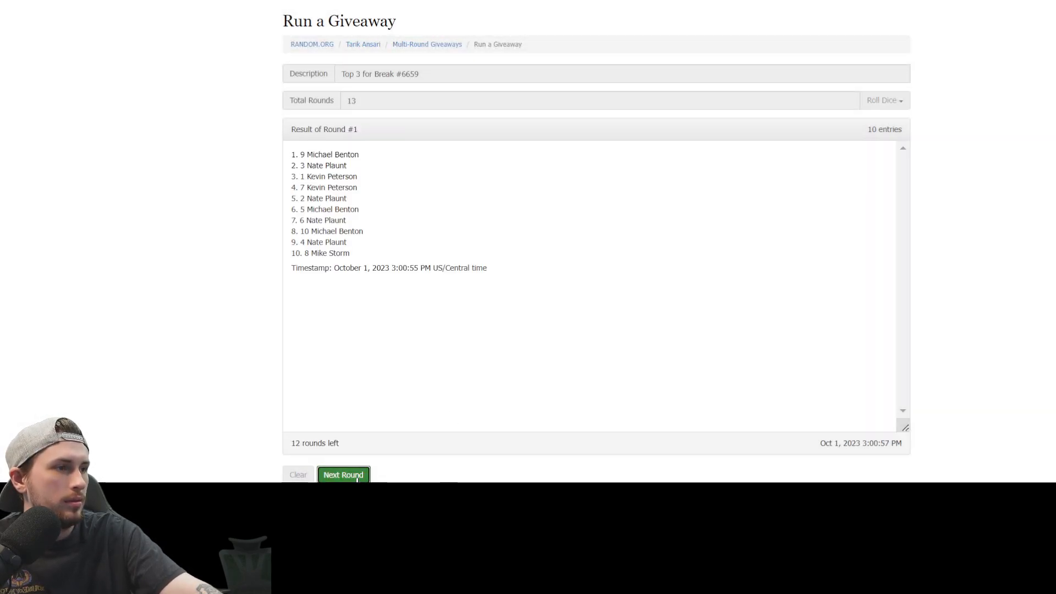
left_click(342, 475)
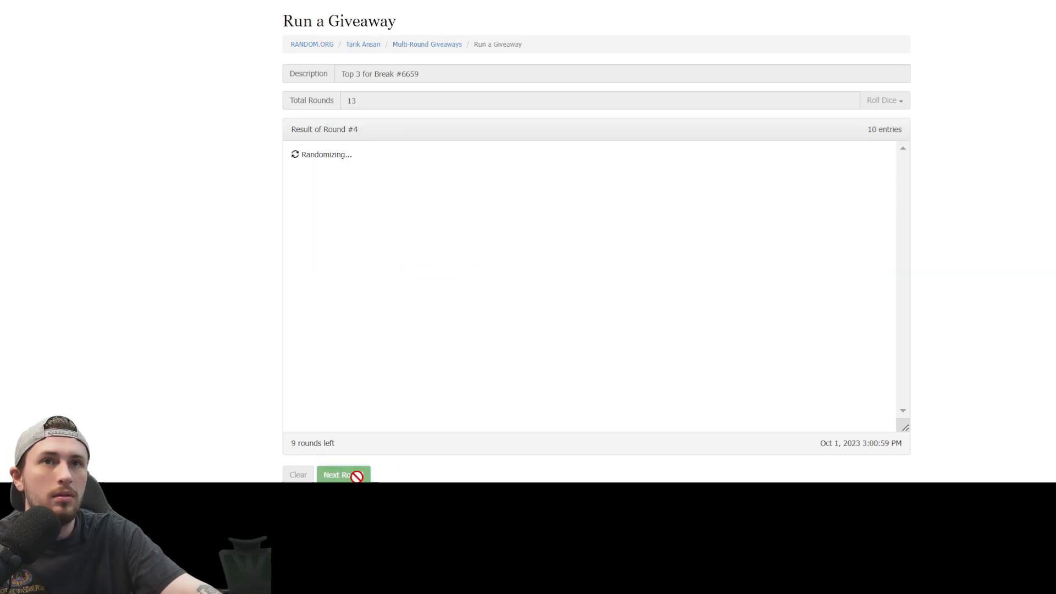
left_click(340, 475)
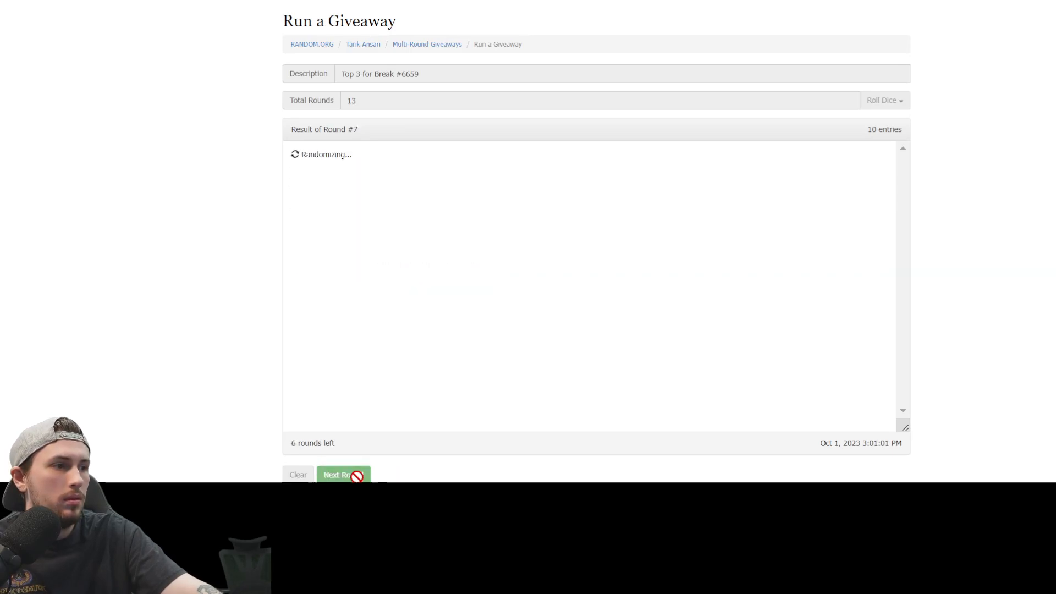
left_click(343, 475)
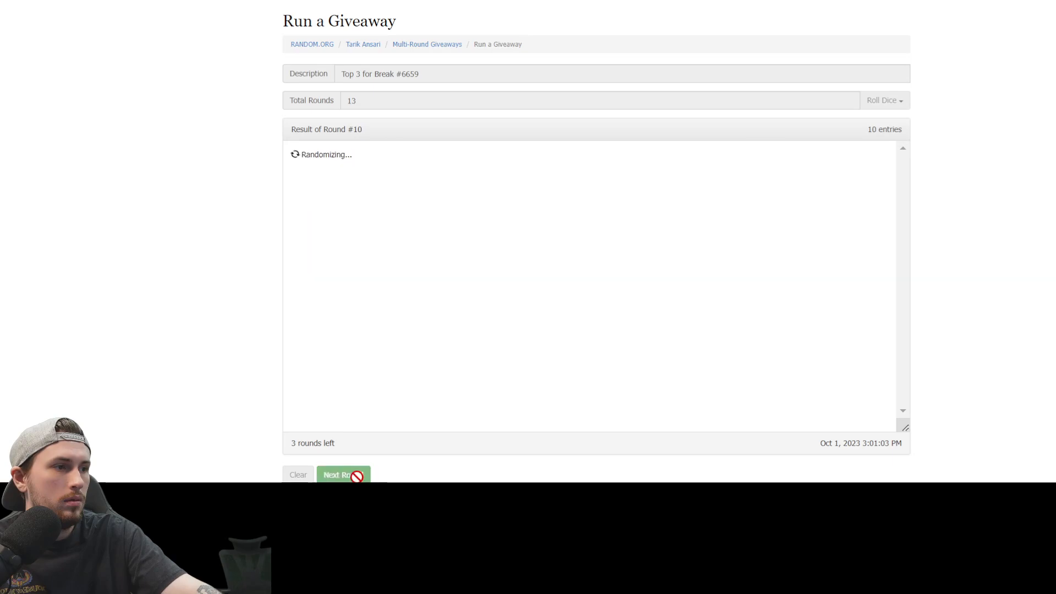
left_click(342, 475)
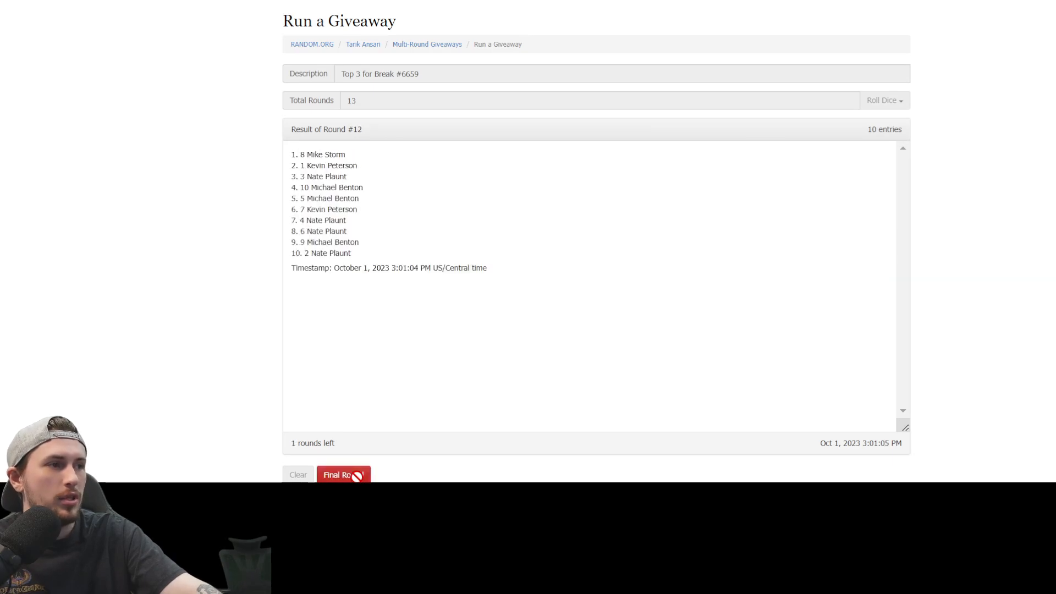
left_click(343, 475)
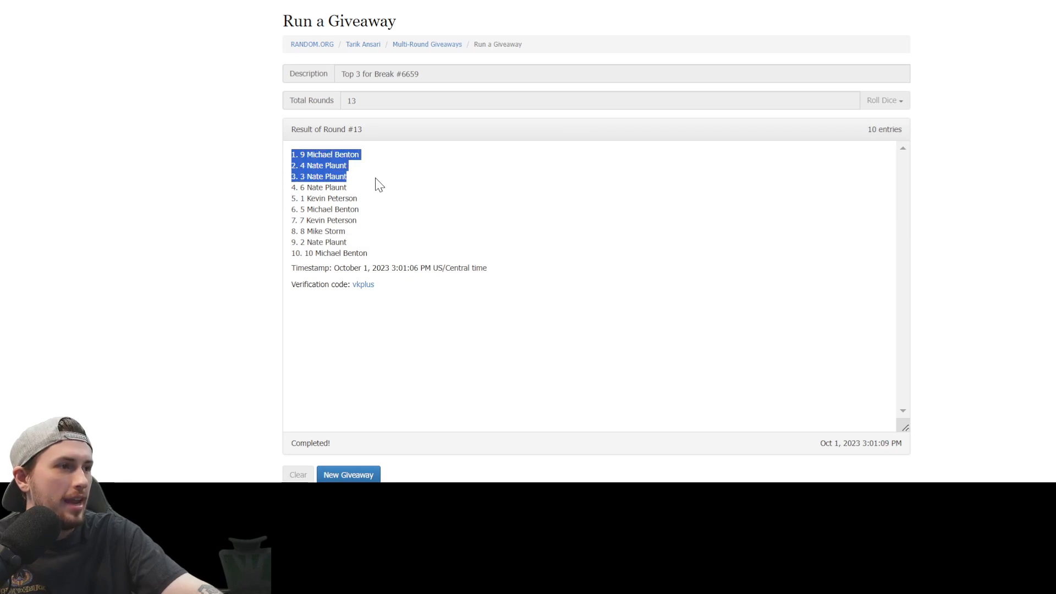
mouse_move(388, 195)
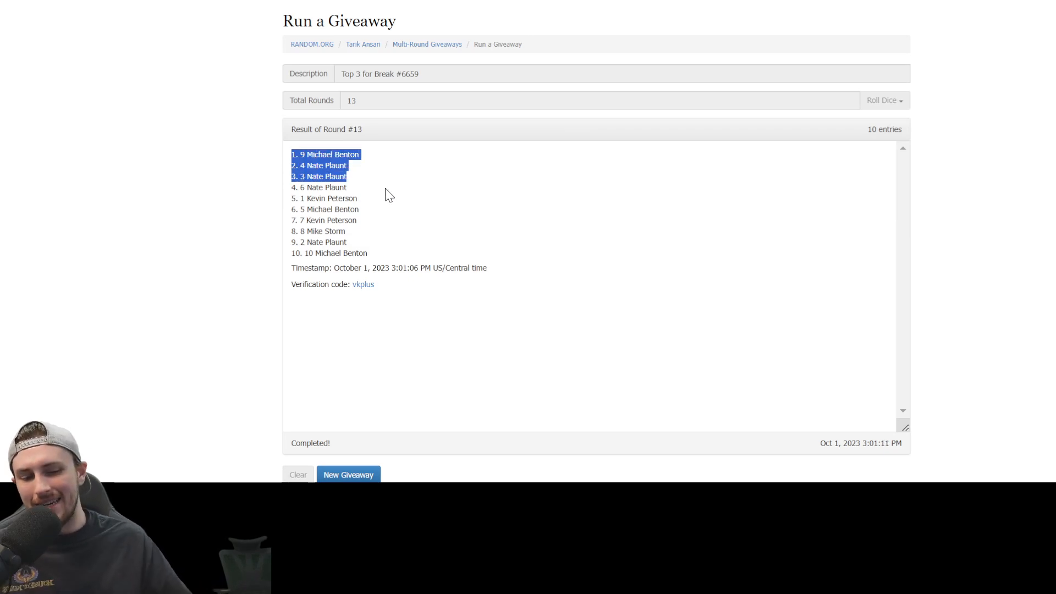